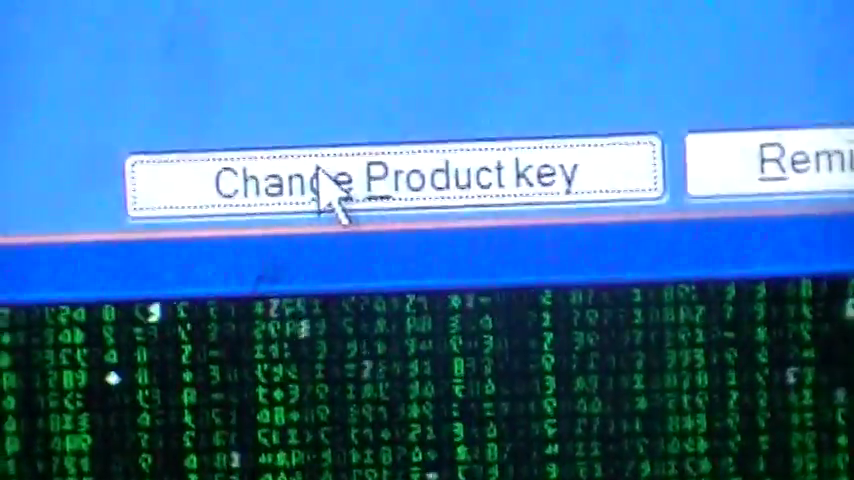
- Bring up the Change Product Key screen with its empty 25-character key fields
click(396, 176)
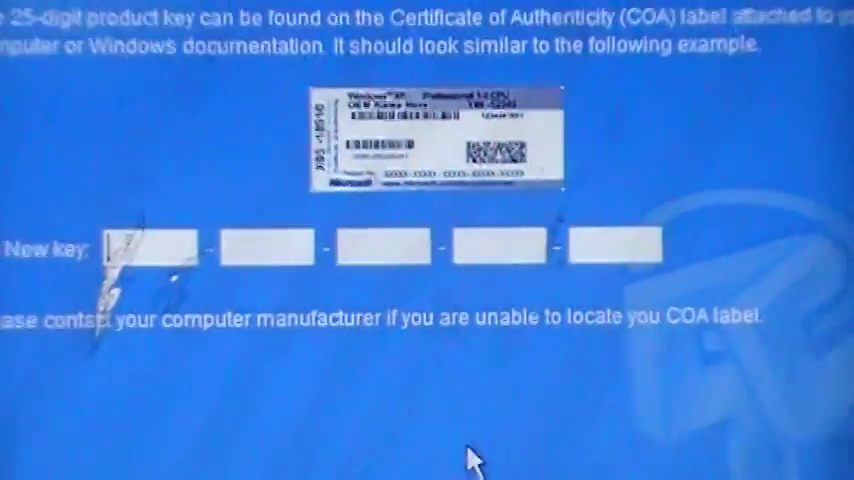